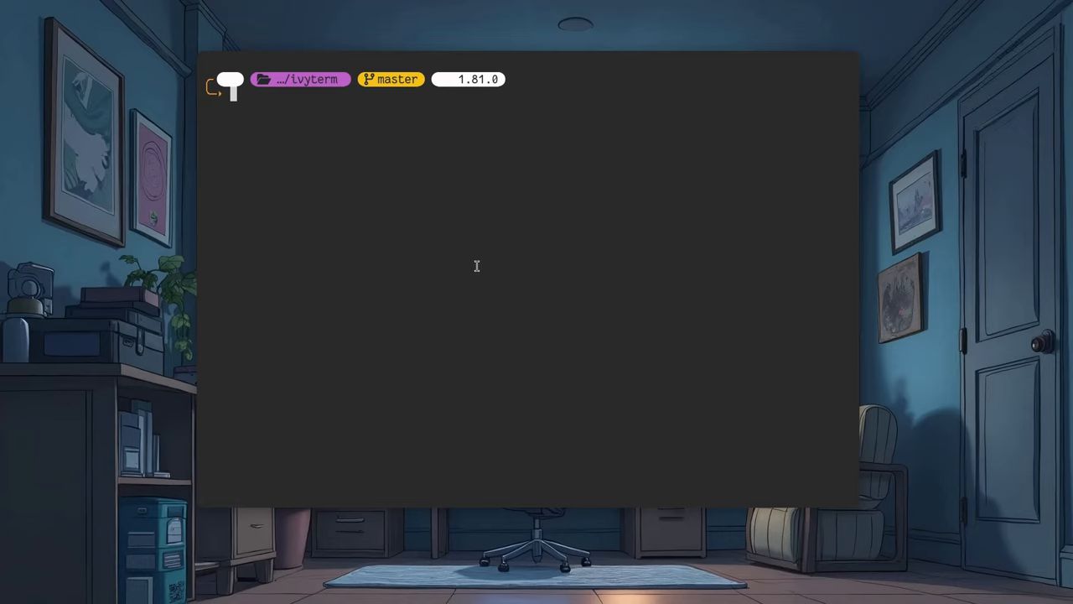
mouse_move(473, 255)
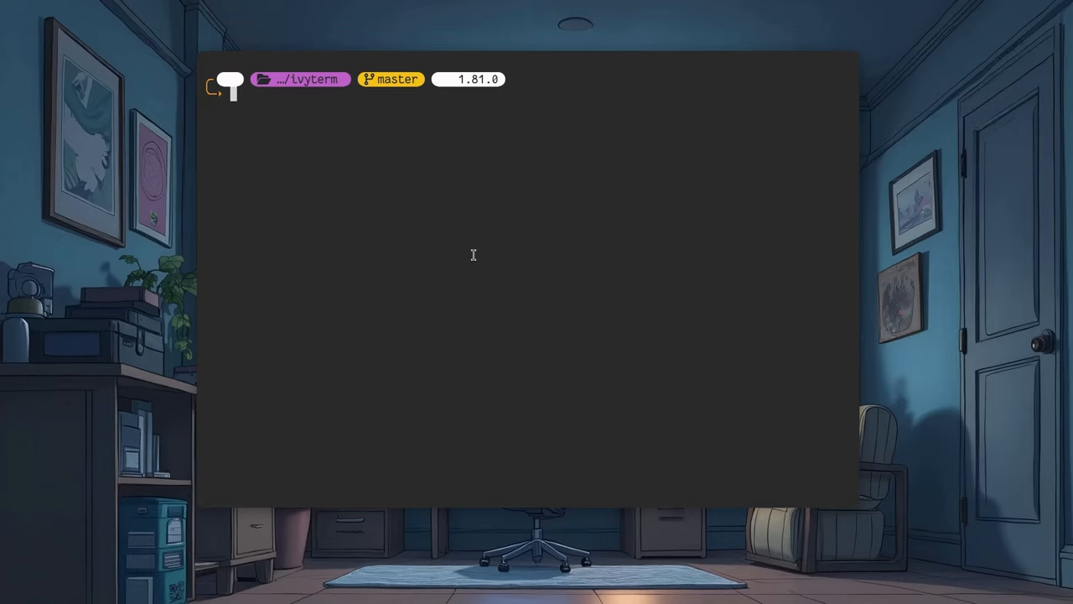
mouse_move(228, 208)
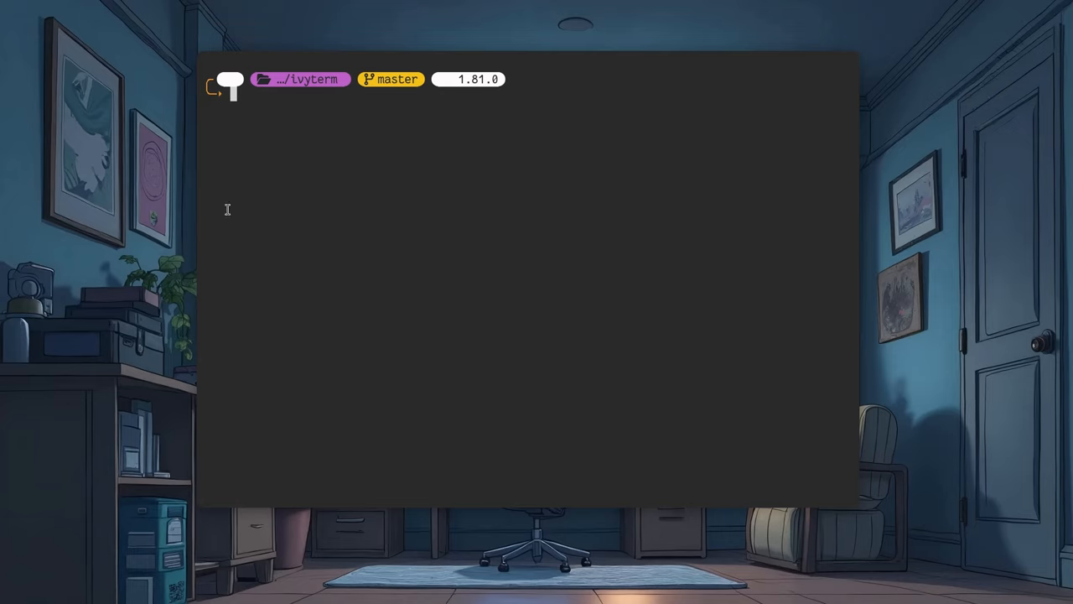
mouse_move(376, 238)
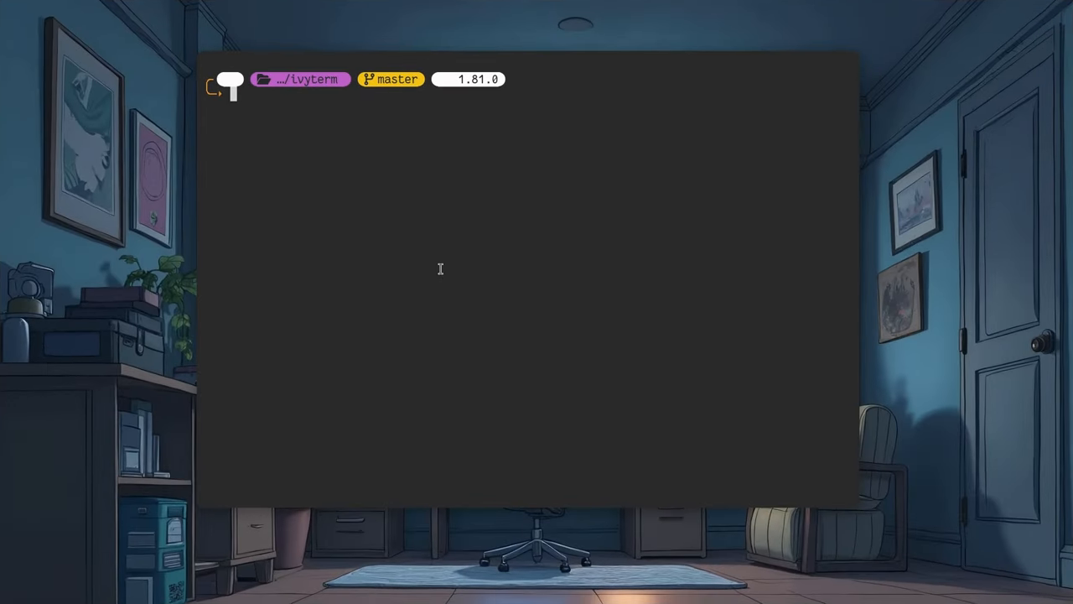
mouse_move(536, 84)
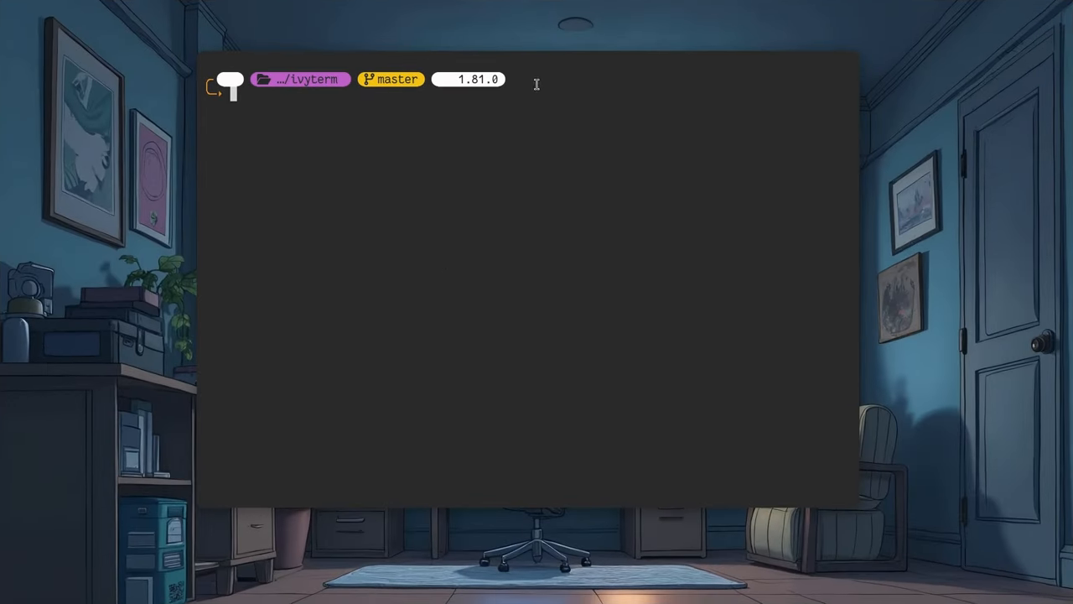
mouse_move(436, 159)
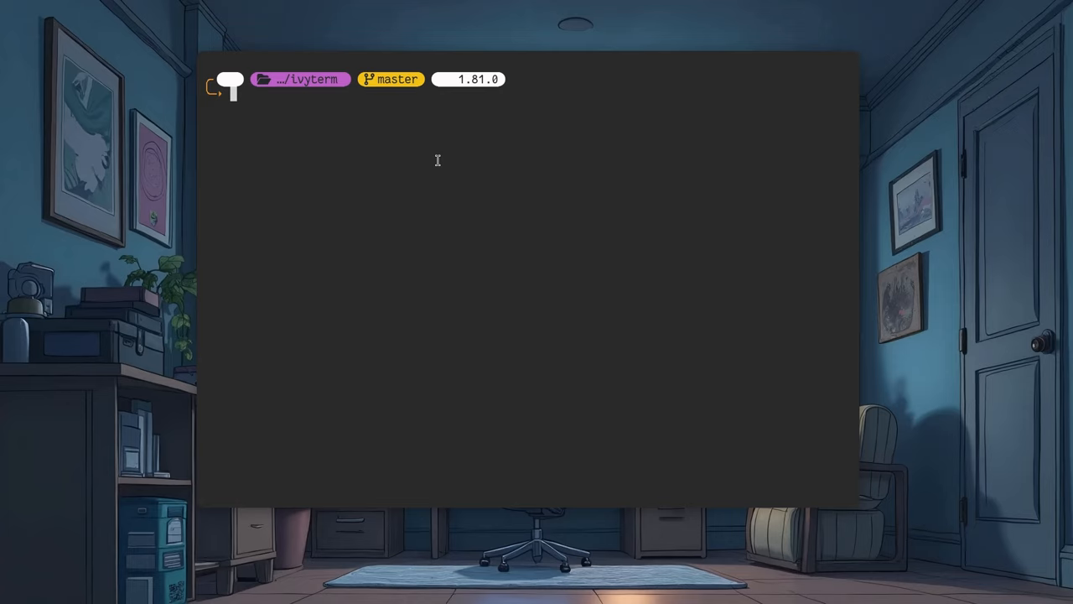
- Run fish --version, reporting version 0.1.0-g1b64422
type("fish --")
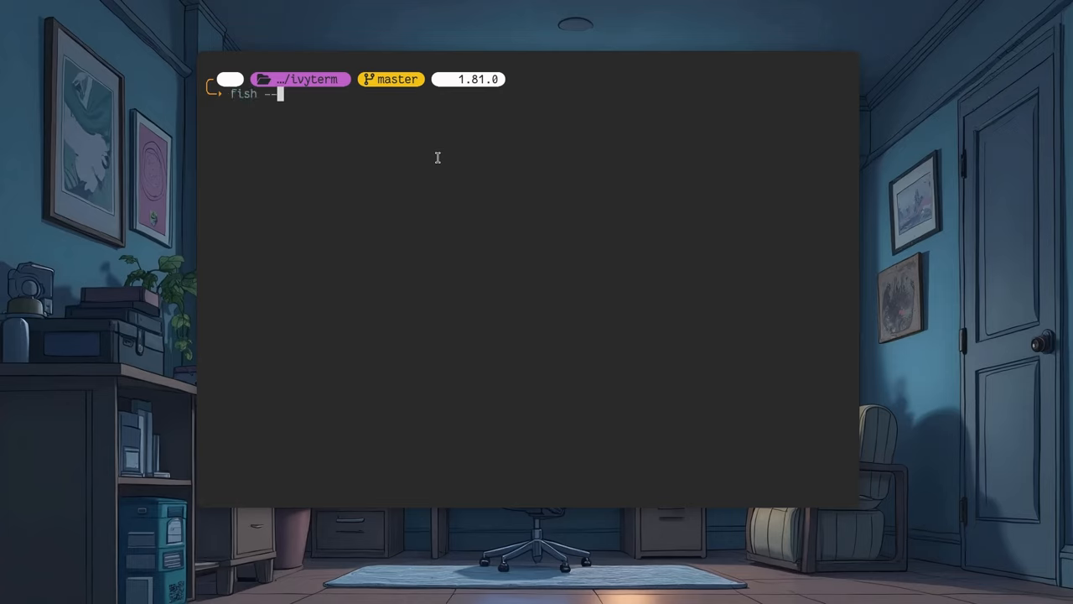
key("Return")
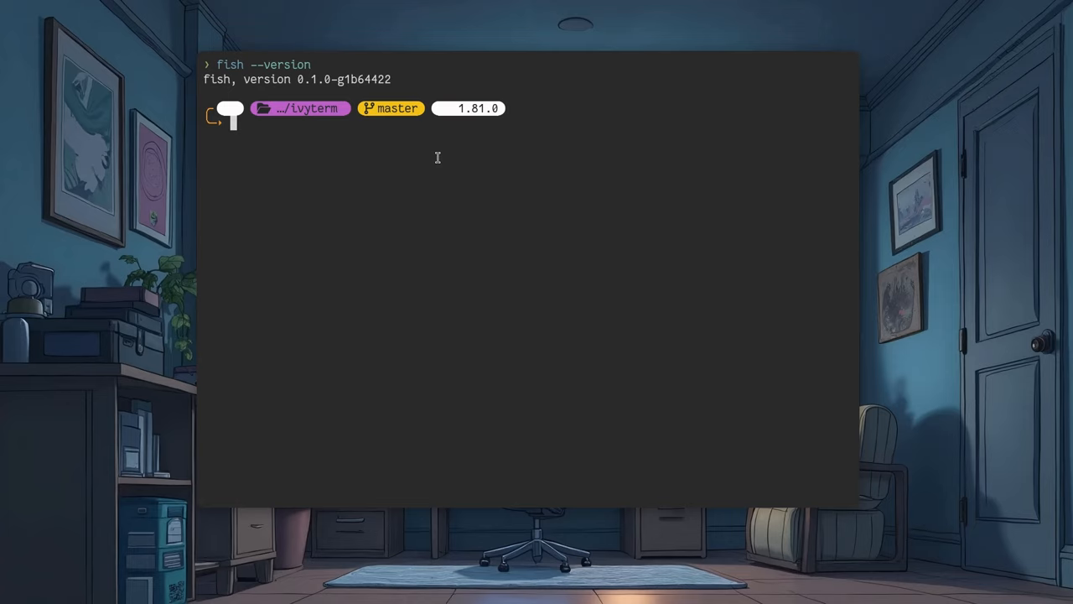
mouse_move(295, 79)
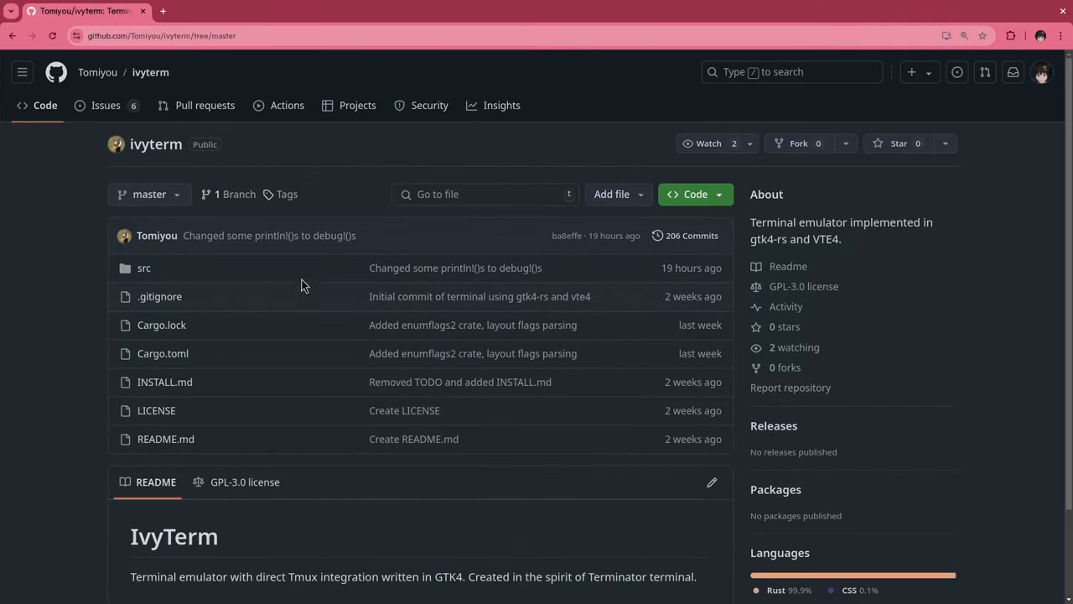
mouse_move(490, 158)
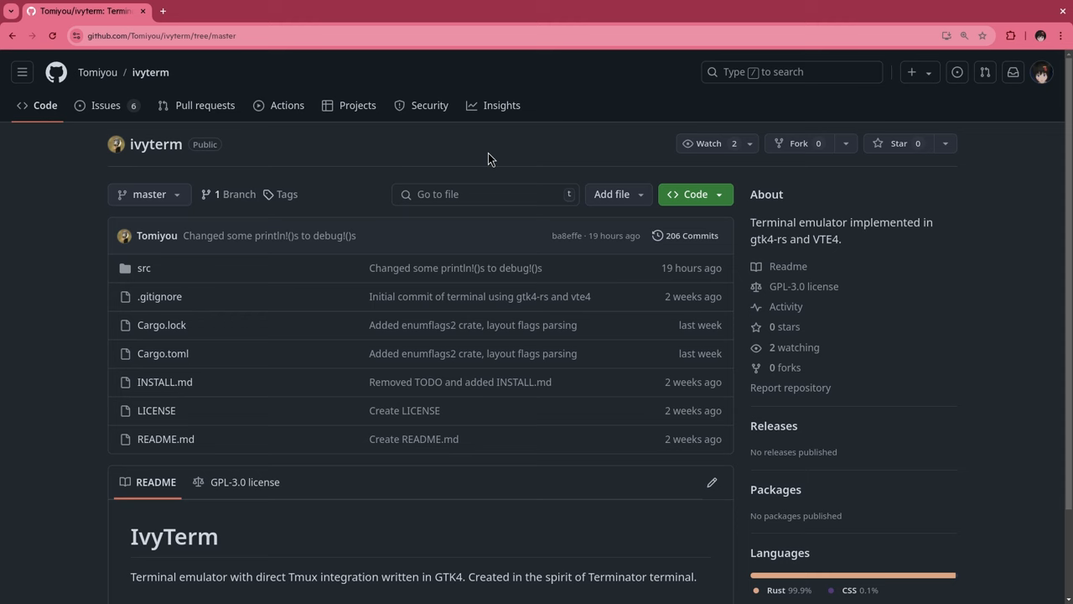
mouse_move(586, 279)
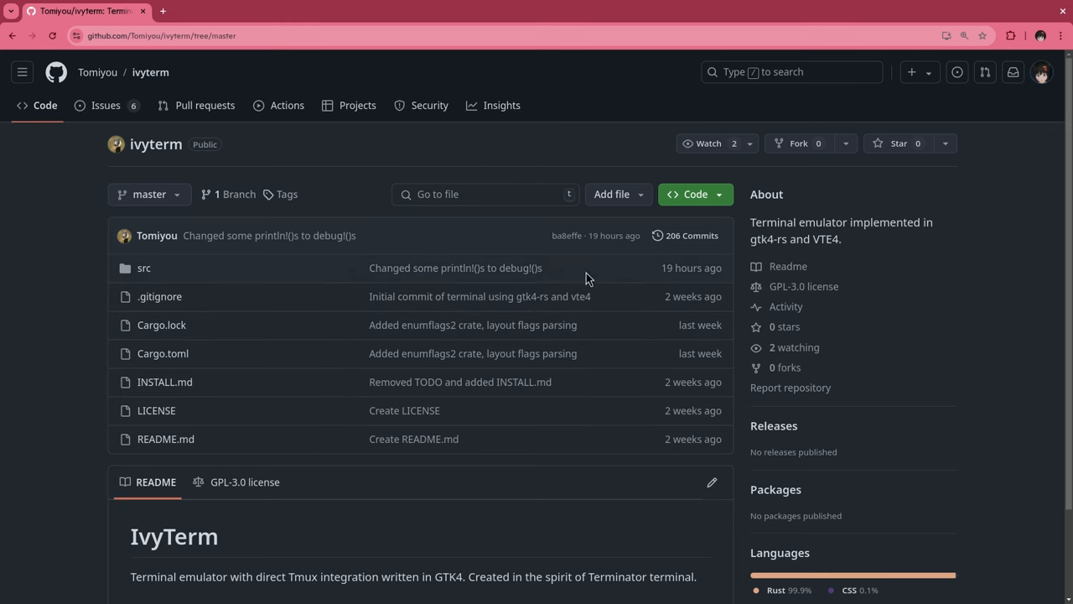
mouse_move(473, 335)
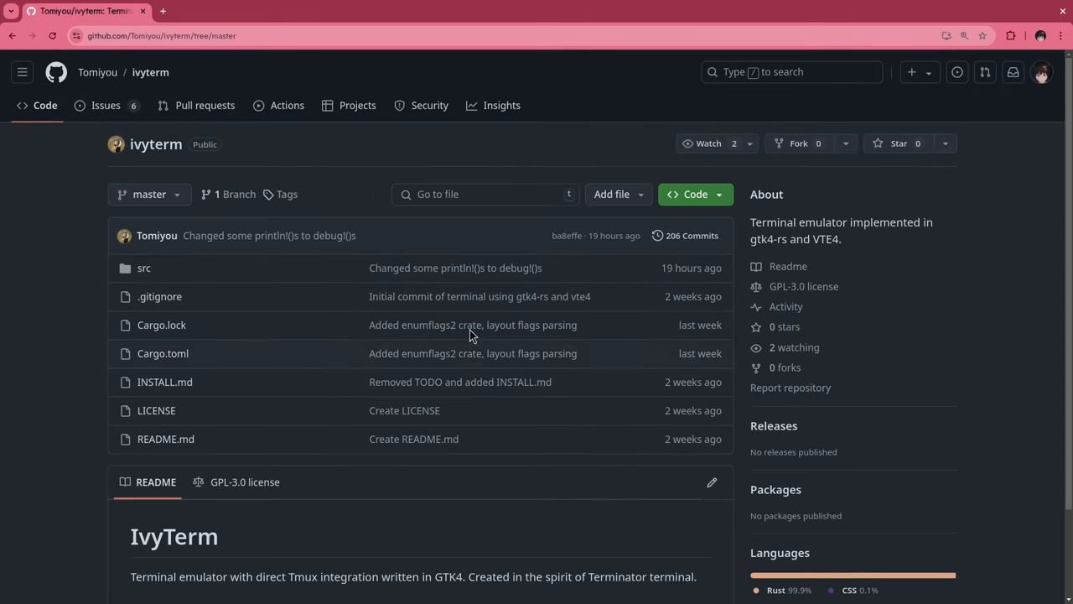
mouse_move(356, 181)
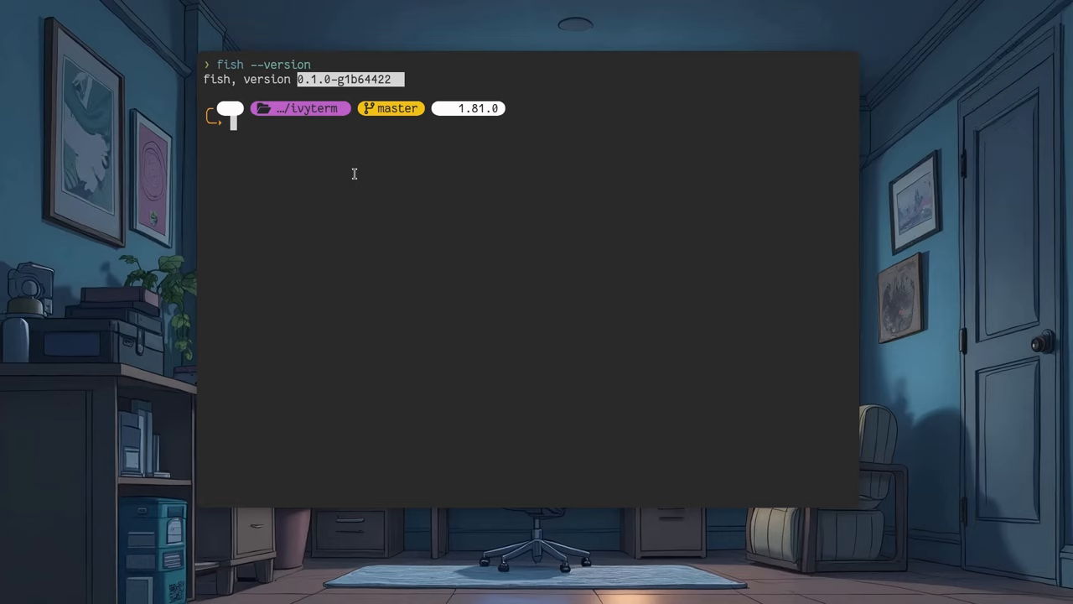
- Build and launch IvyTerm with cargo run
type("cargo")
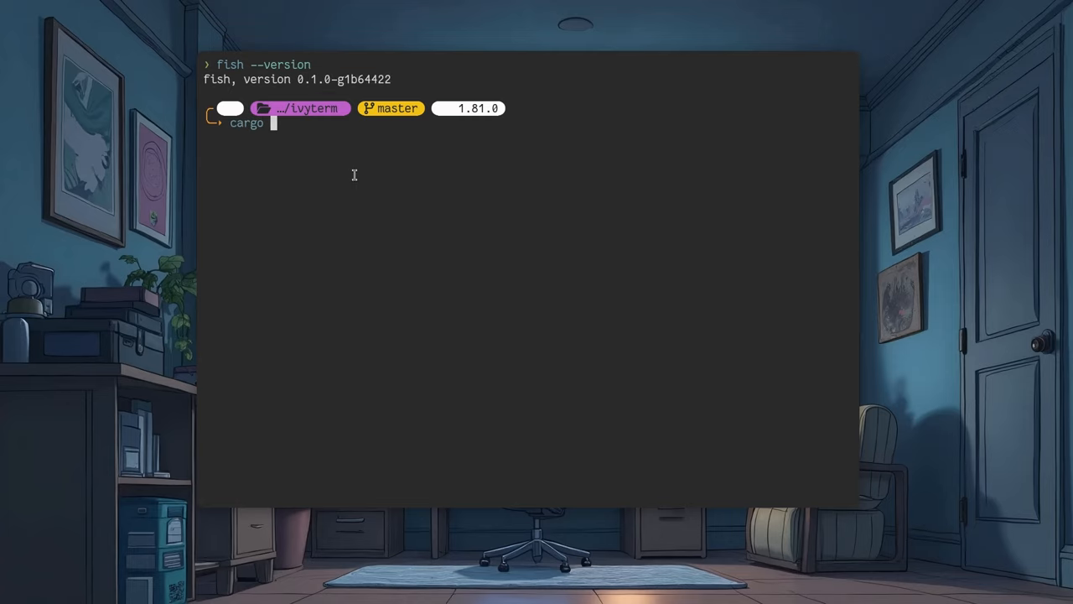
type("run")
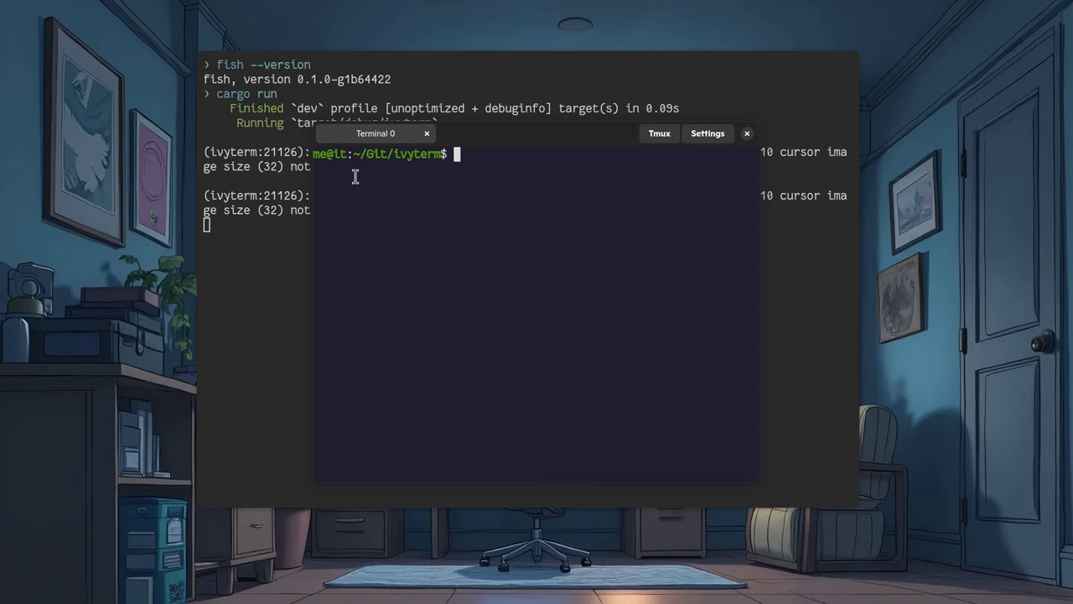
mouse_move(577, 201)
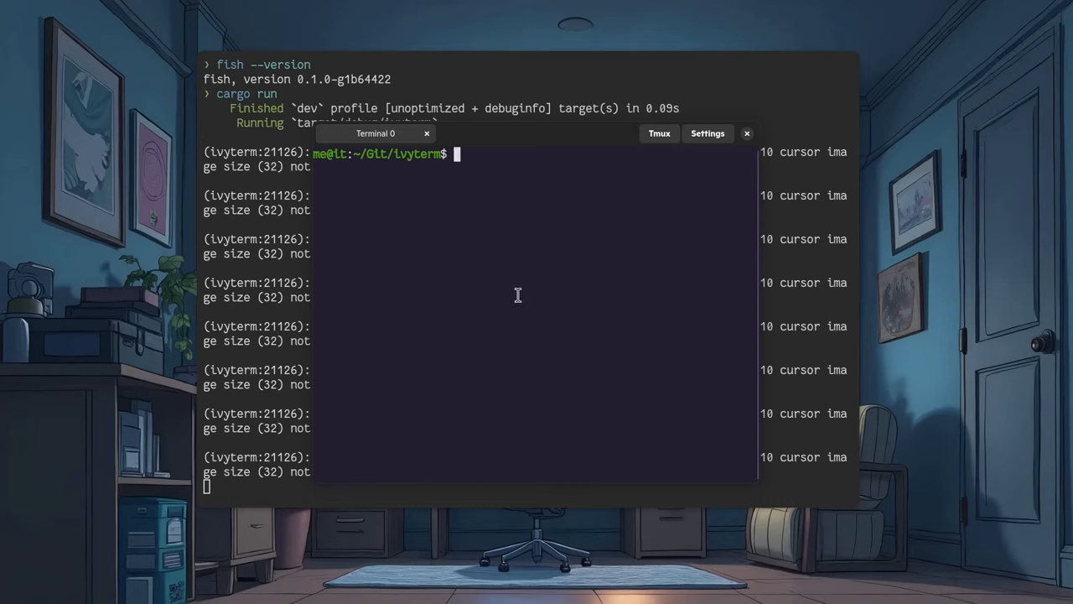
- Start the fish shell in IvyTerm's first tab and begin the tmux attach dialog
type("fish")
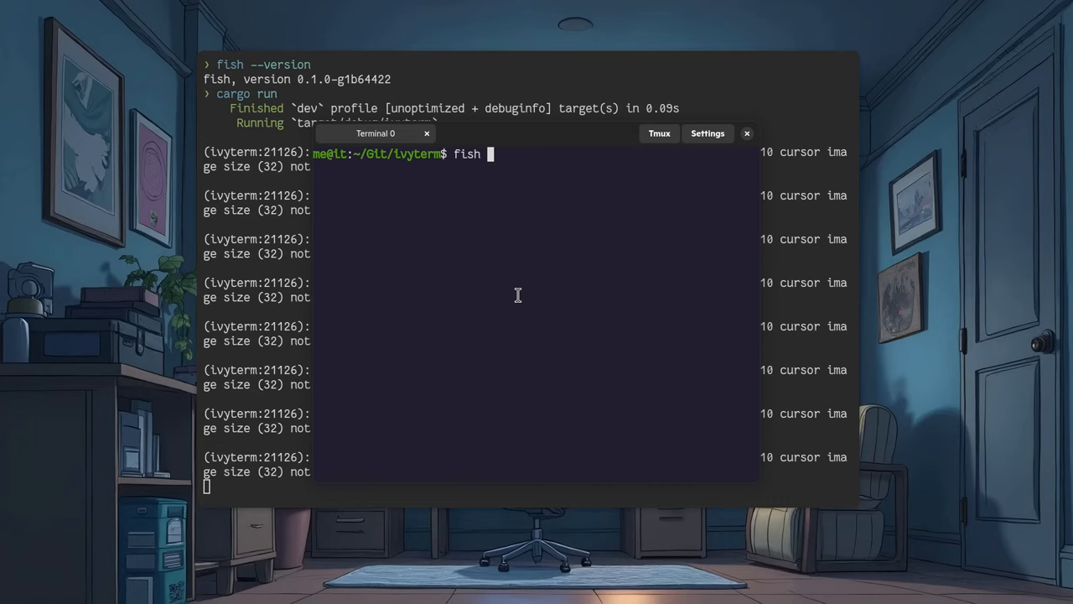
key("Return")
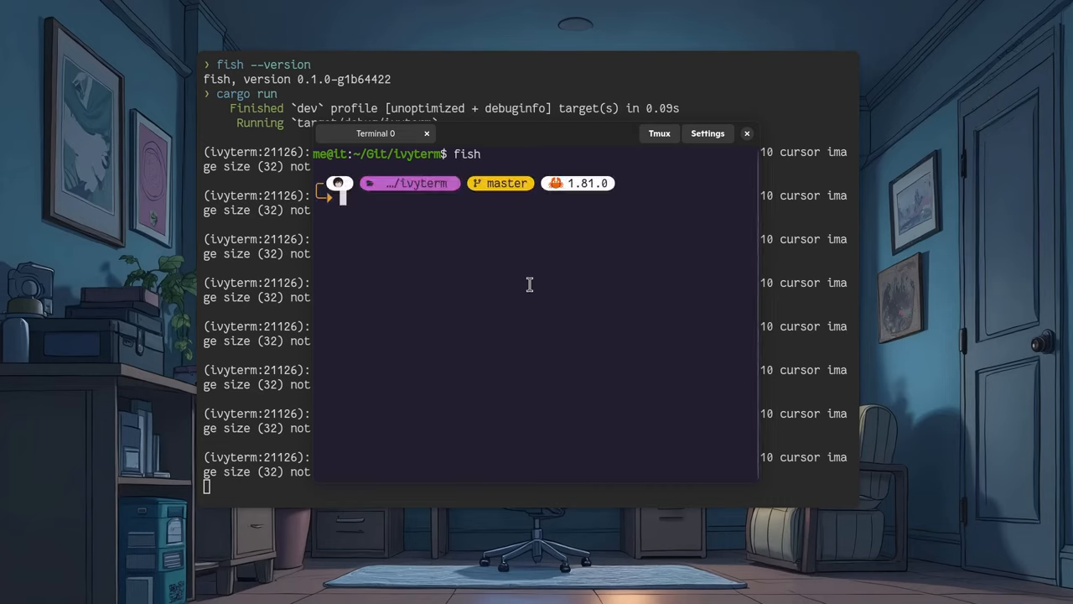
left_click(659, 134)
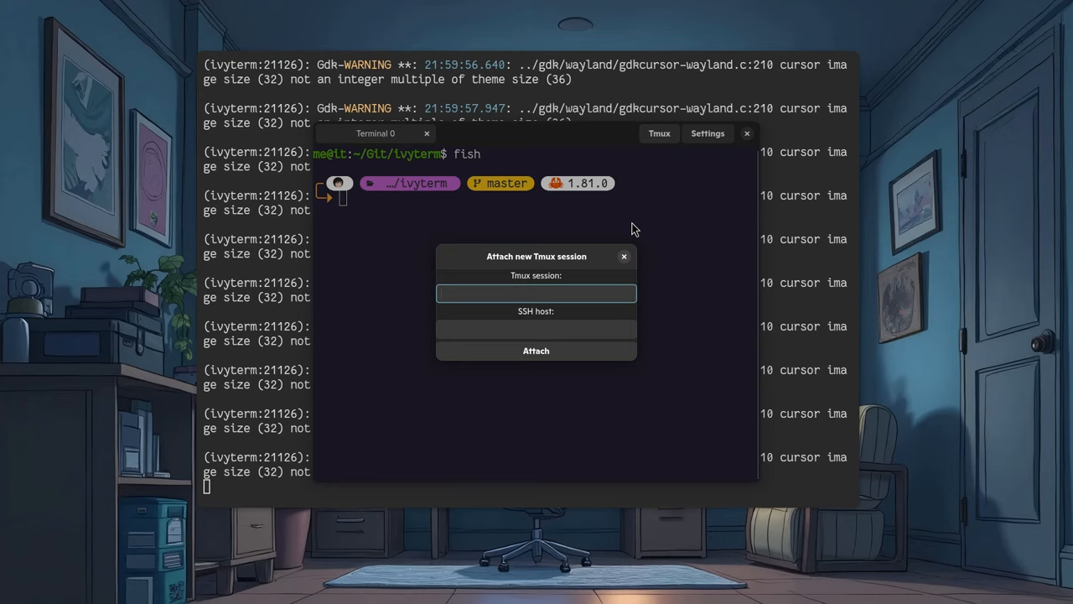
- Attach a new tmux session named TEST TMUX and bring IvyTerm back to front
type("TE")
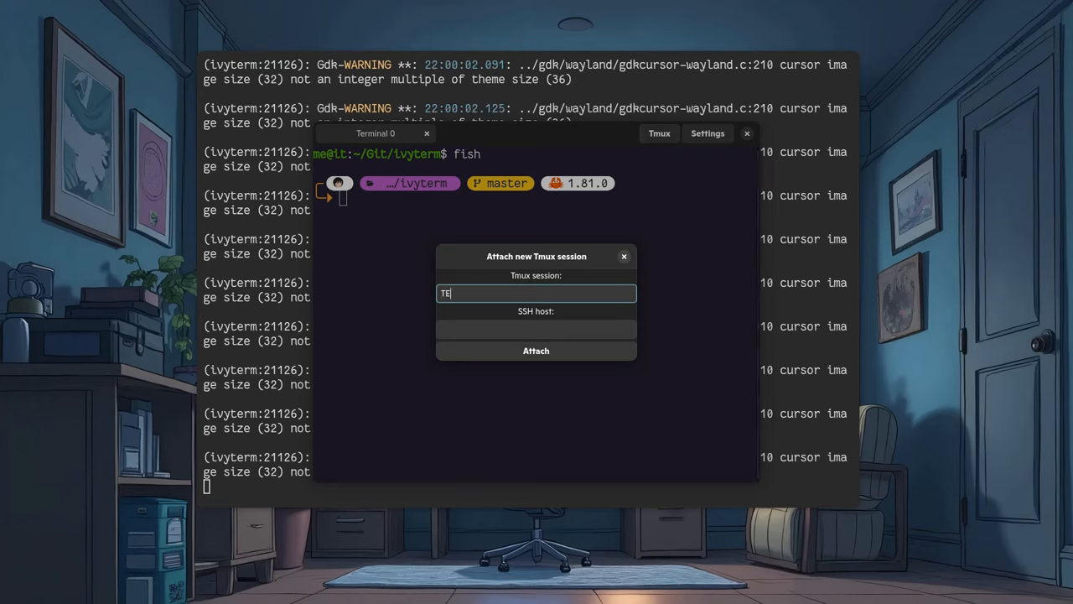
type("ST")
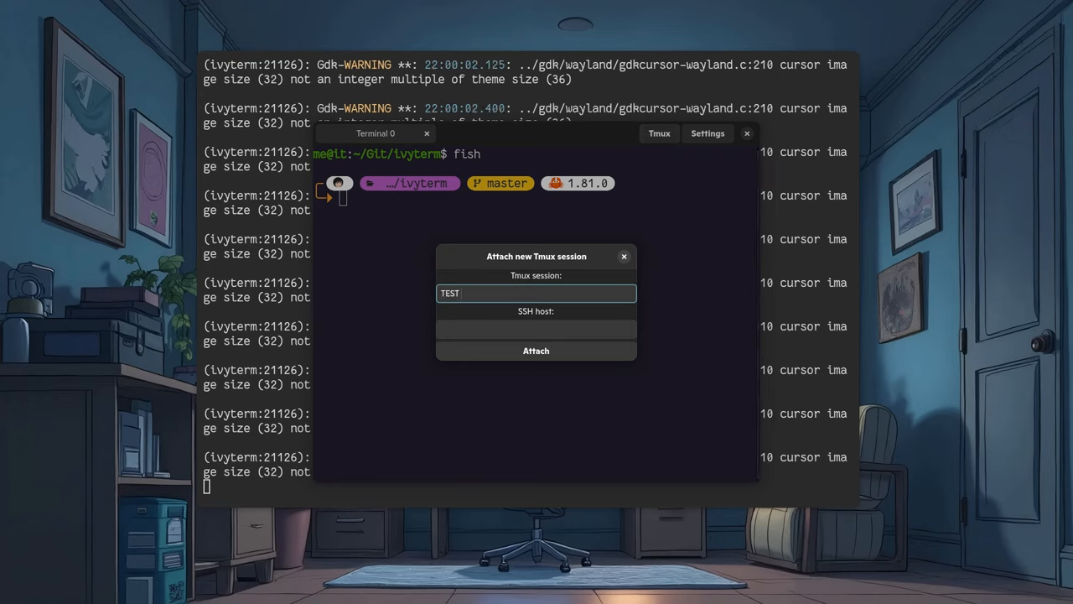
type("TM")
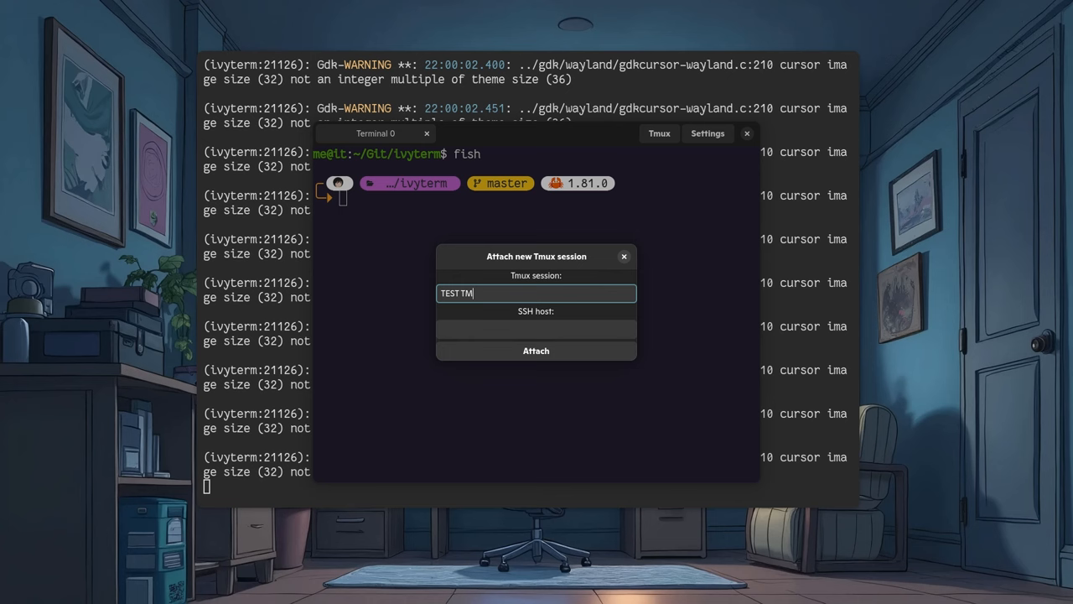
type("UX")
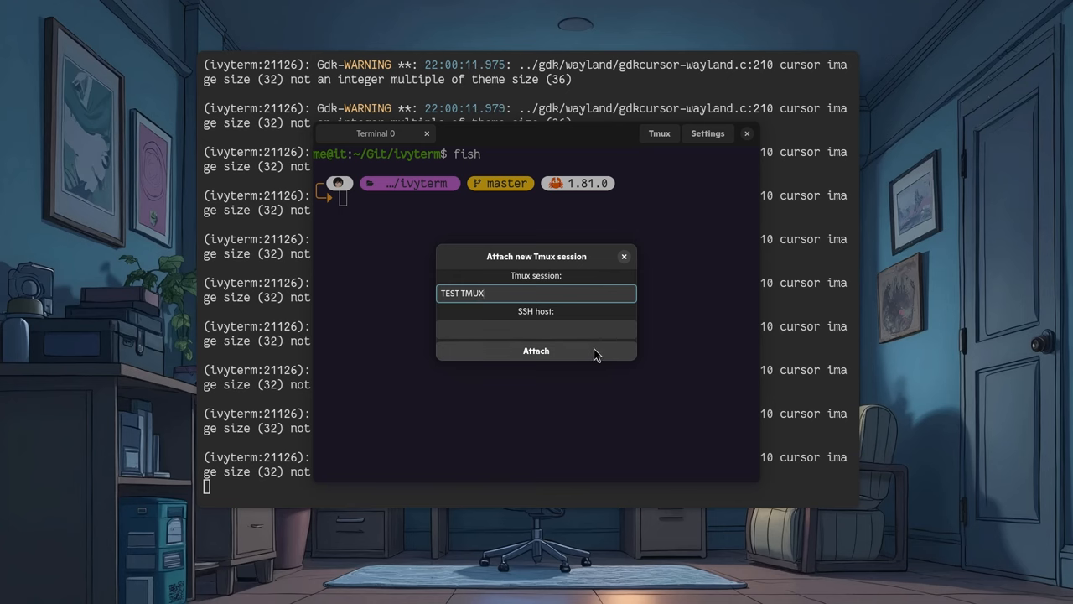
left_click(537, 351)
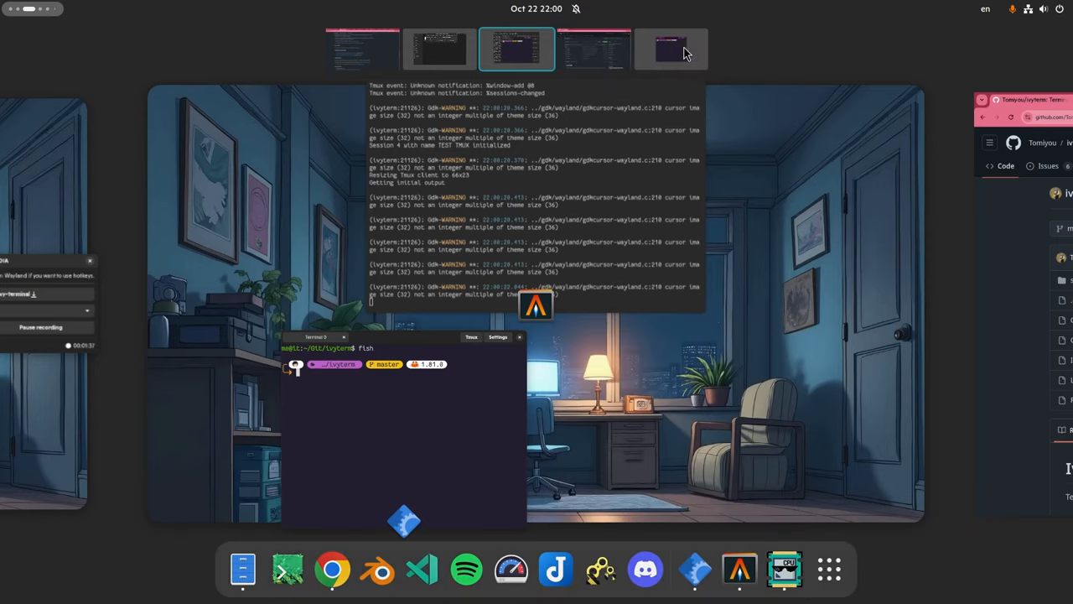
left_click(671, 47)
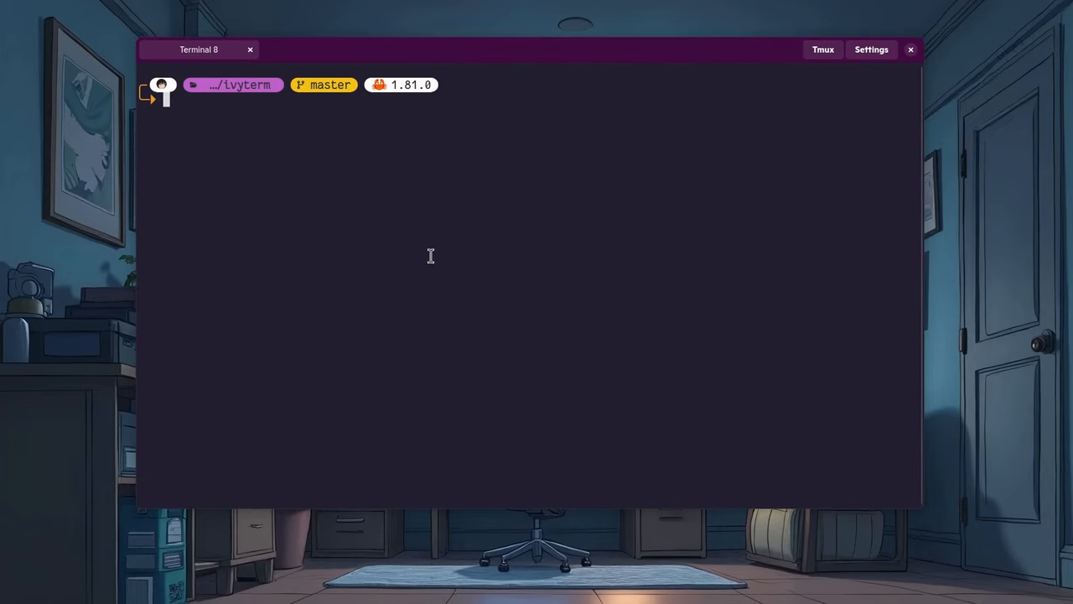
mouse_move(288, 144)
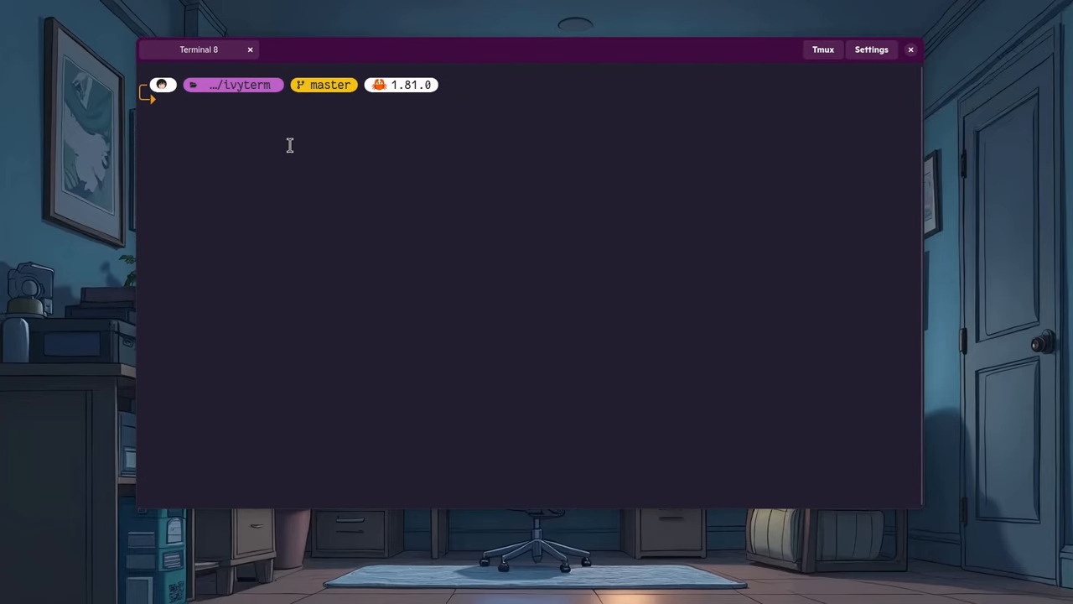
- Run tmux display-message -p "#S" to confirm the session is TEST TMUX
type("tmux")
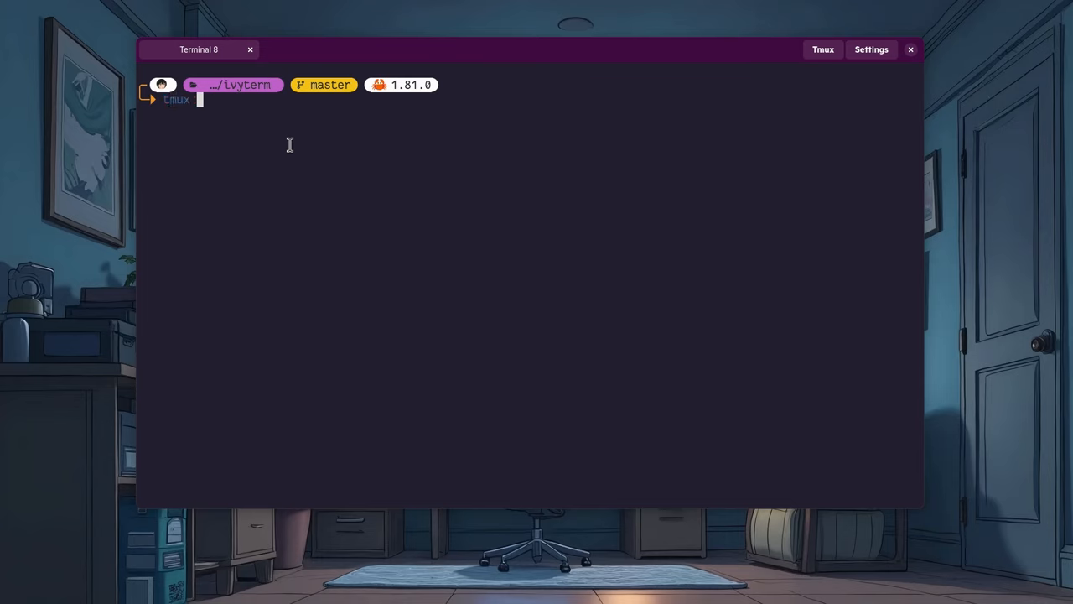
key("Return")
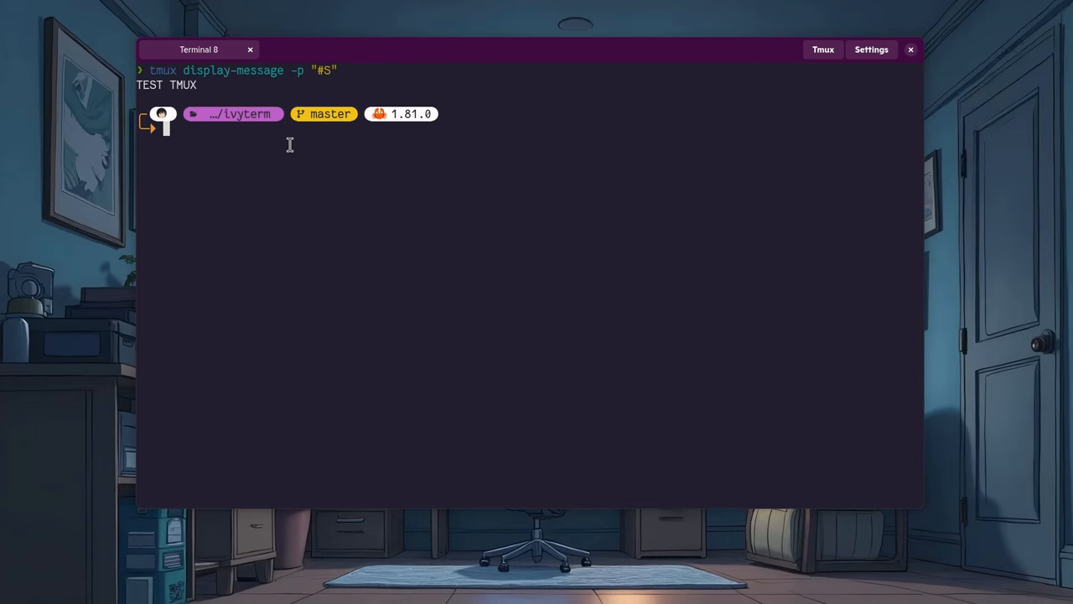
mouse_move(215, 168)
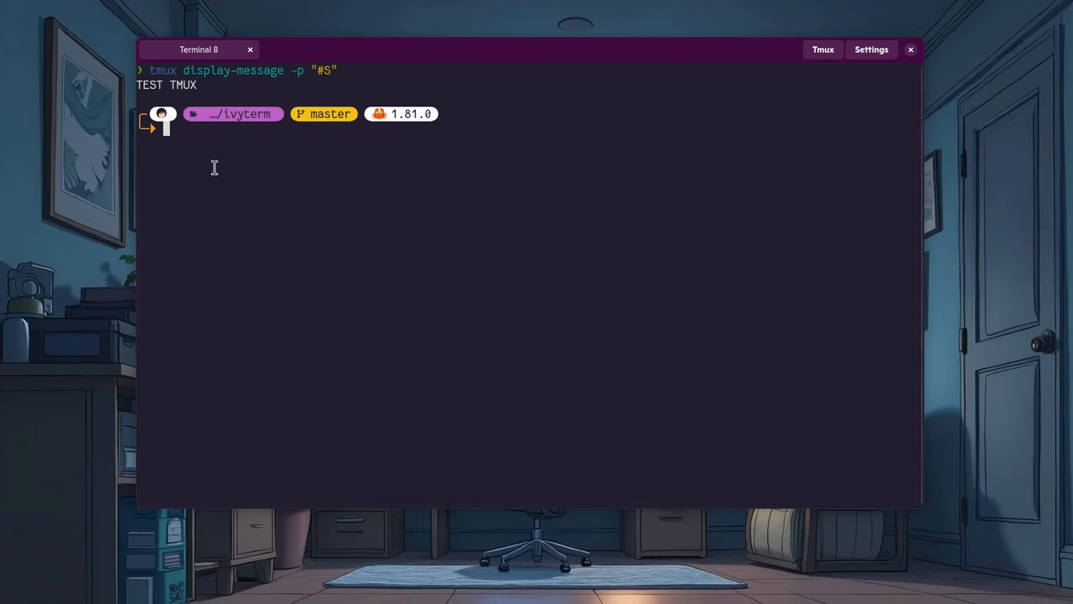
mouse_move(349, 248)
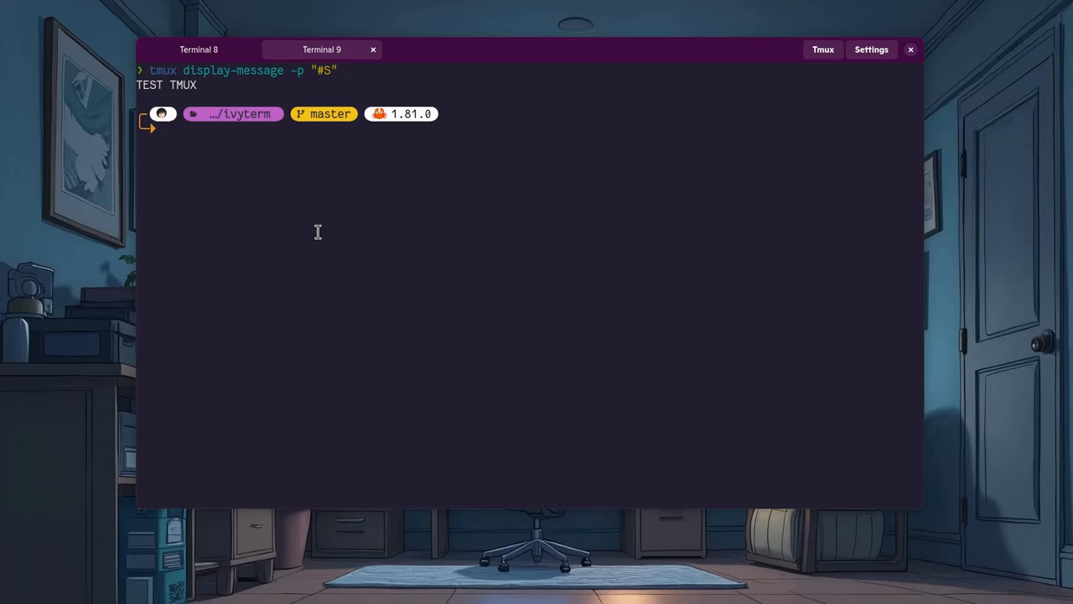
mouse_move(582, 278)
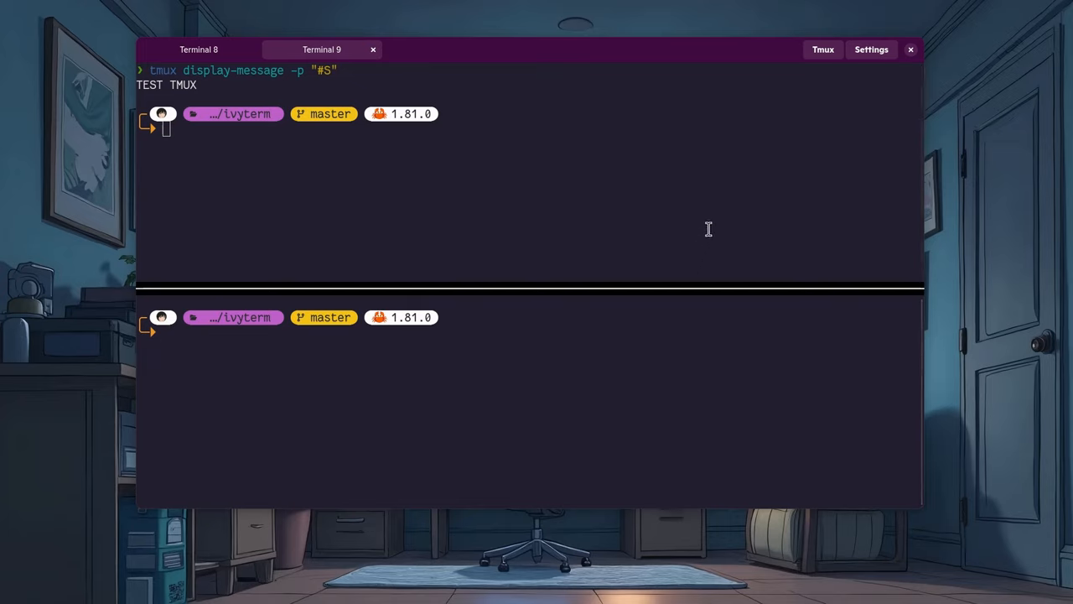
- Review the General and Keybindings settings, then browse the repo's src folder on GitHub
left_click(870, 51)
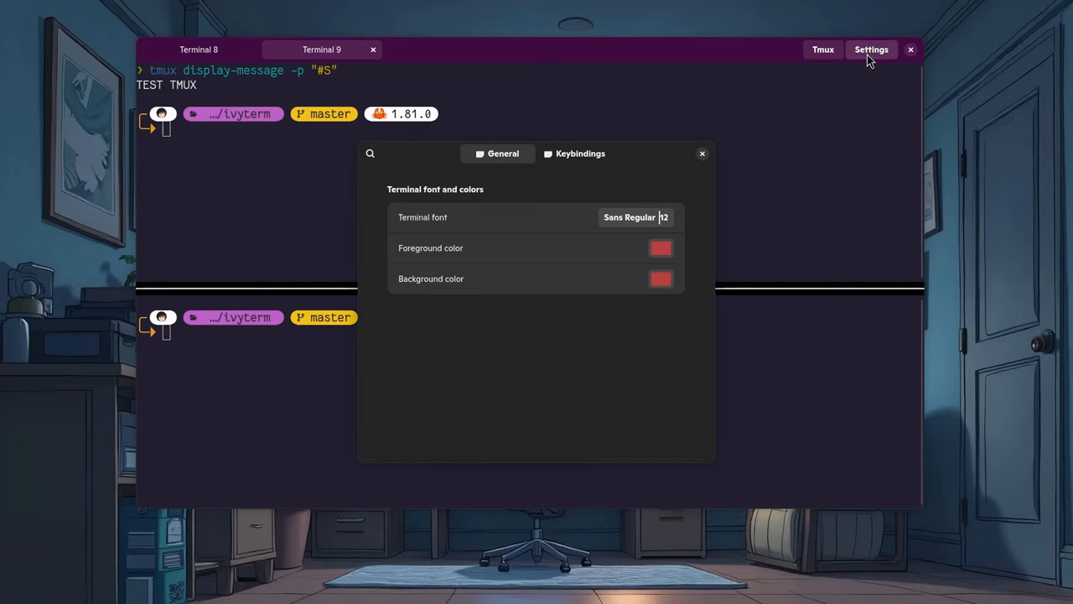
mouse_move(577, 208)
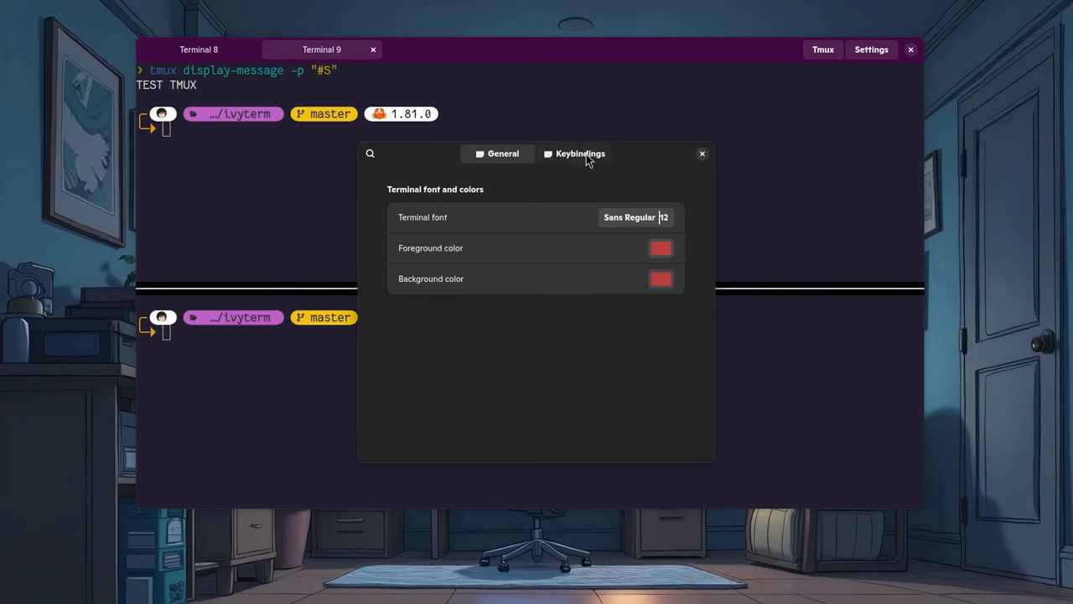
left_click(581, 154)
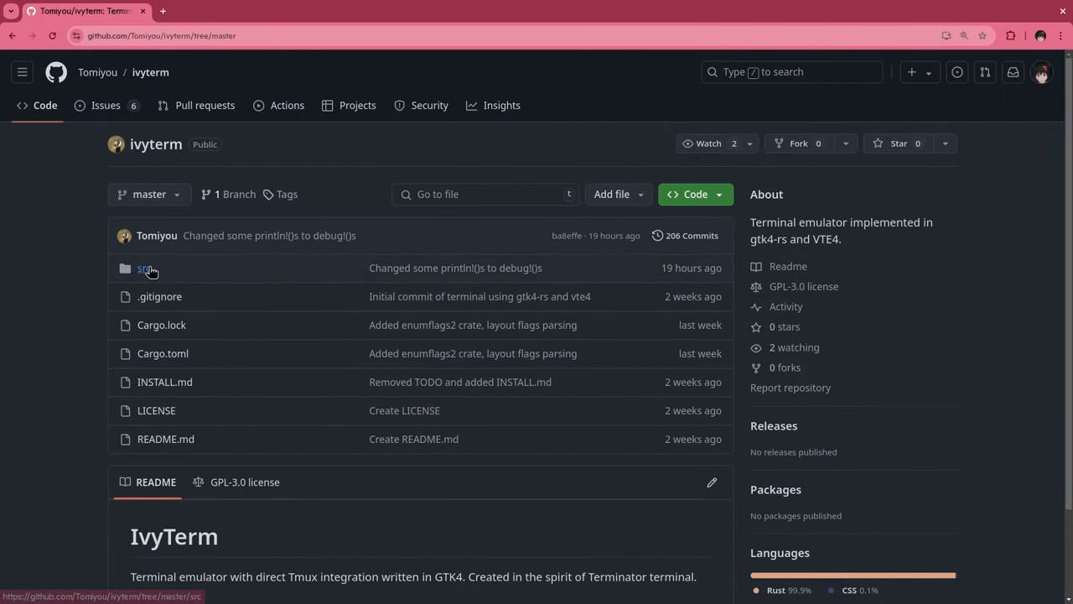
left_click(144, 269)
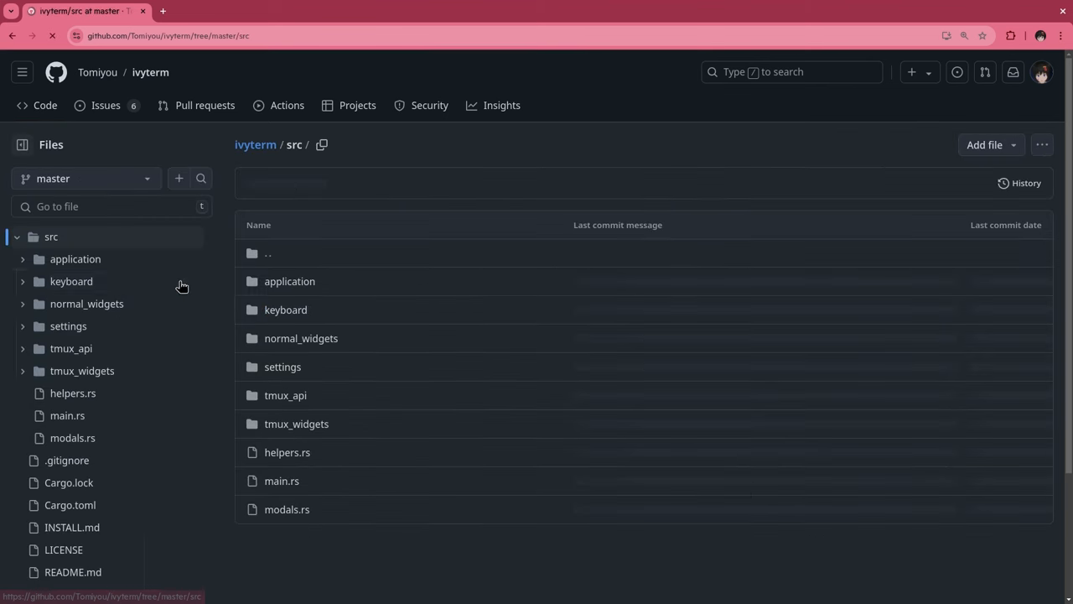